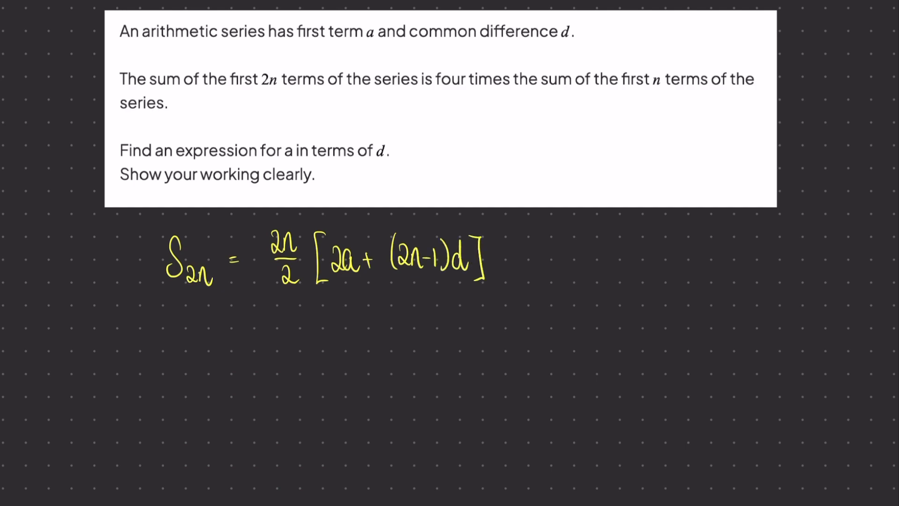
{"action": "type", "text": "Sn"}
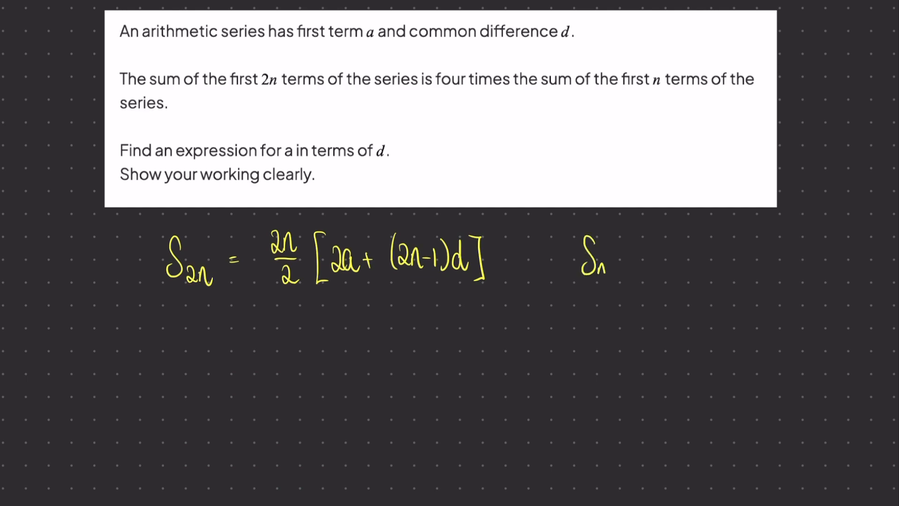